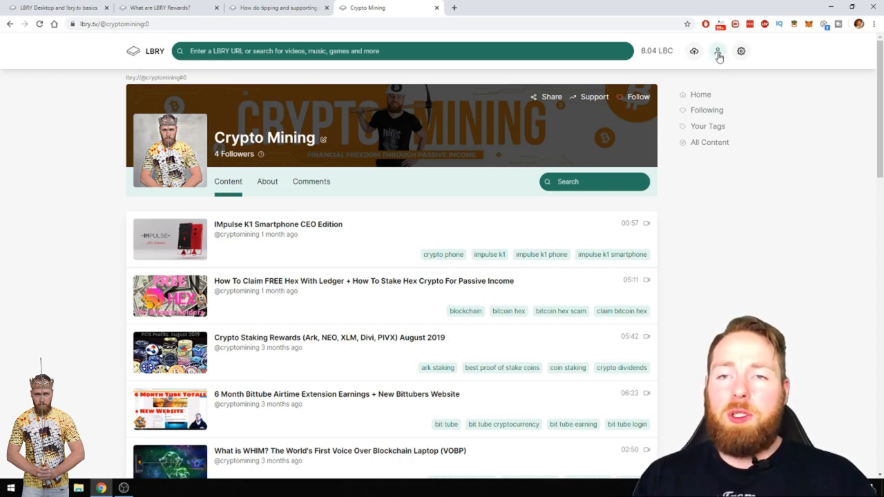
- Open Rewards and try claiming the Daily Watch Reward, refused as claimed within 24 hours
left_click(717, 50)
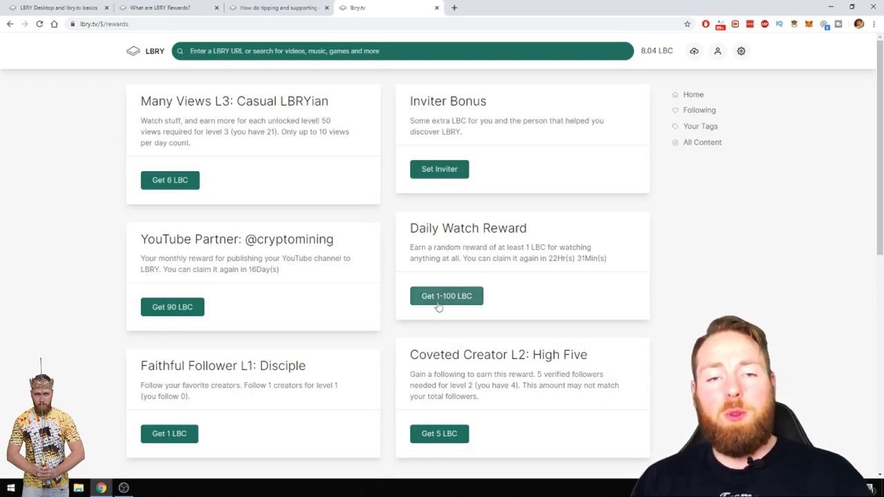
mouse_move(563, 290)
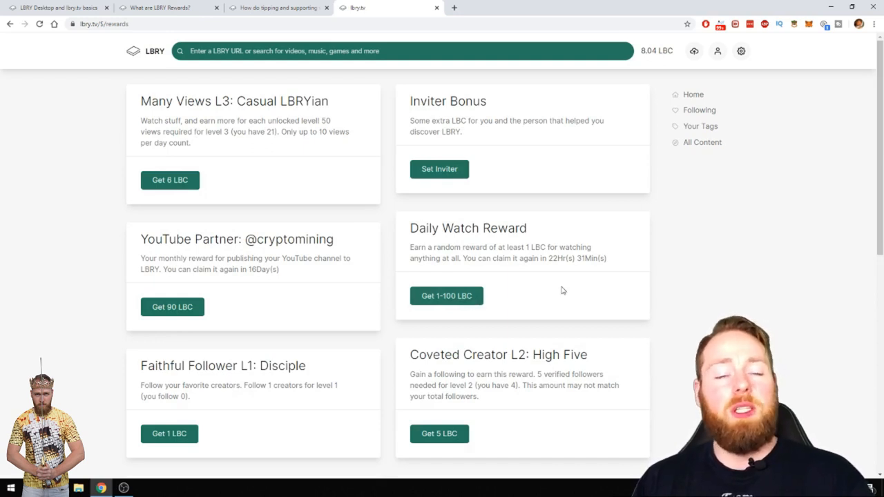
mouse_move(566, 291)
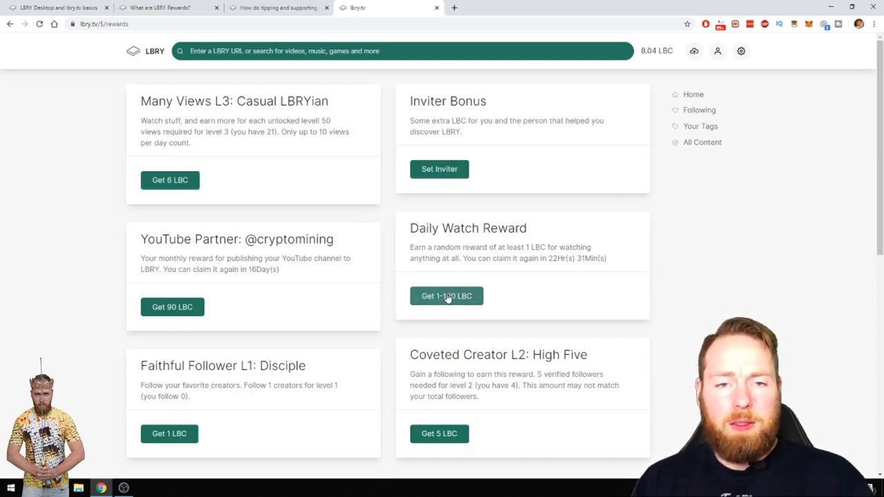
left_click(447, 295)
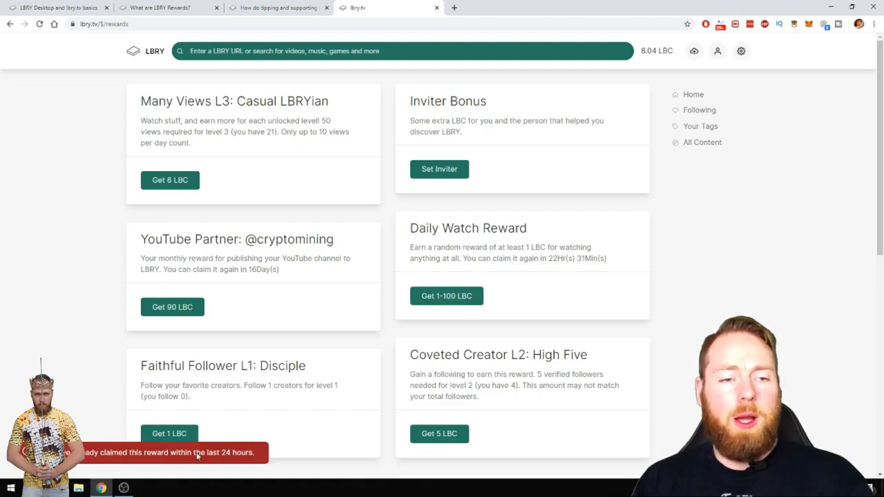
scroll("down", 3)
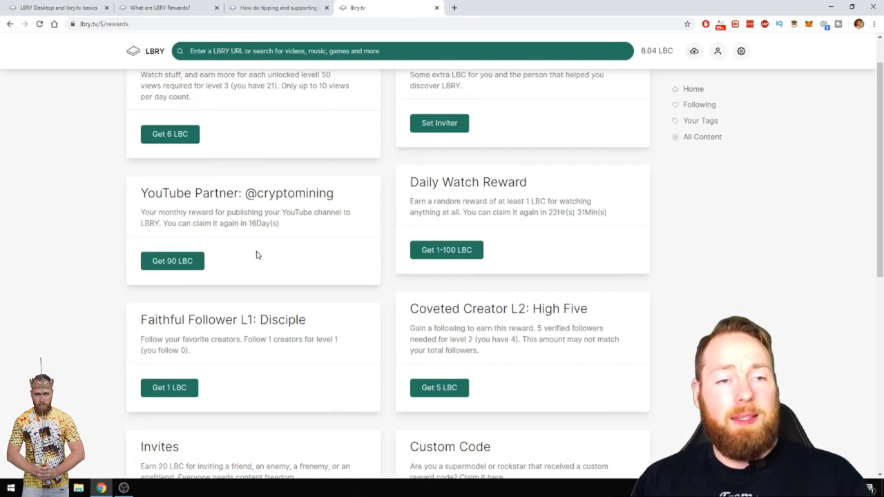
mouse_move(262, 257)
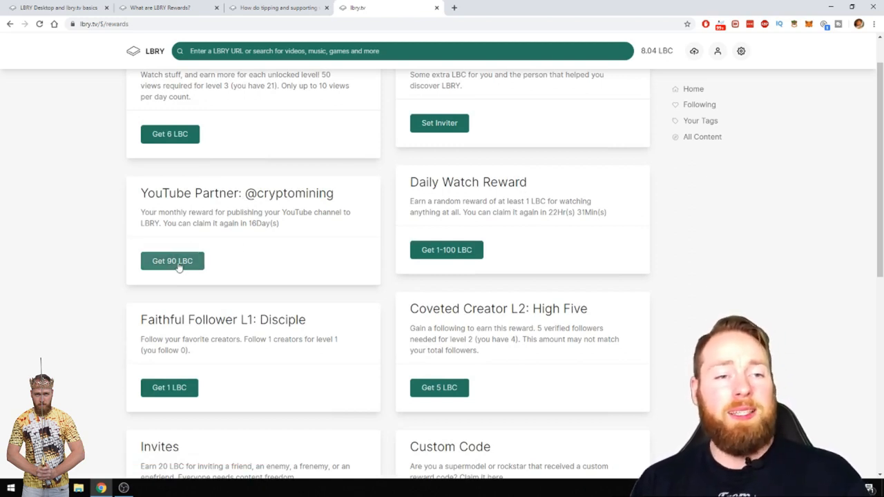
mouse_move(239, 230)
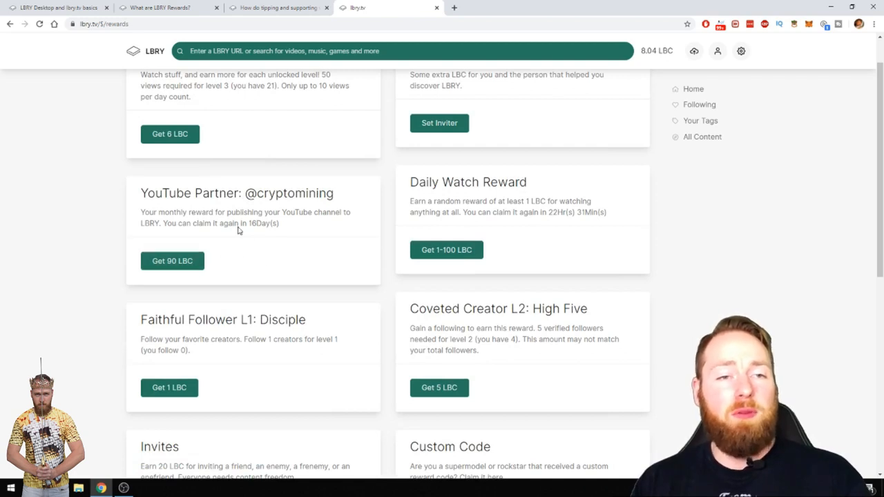
scroll("down", 3)
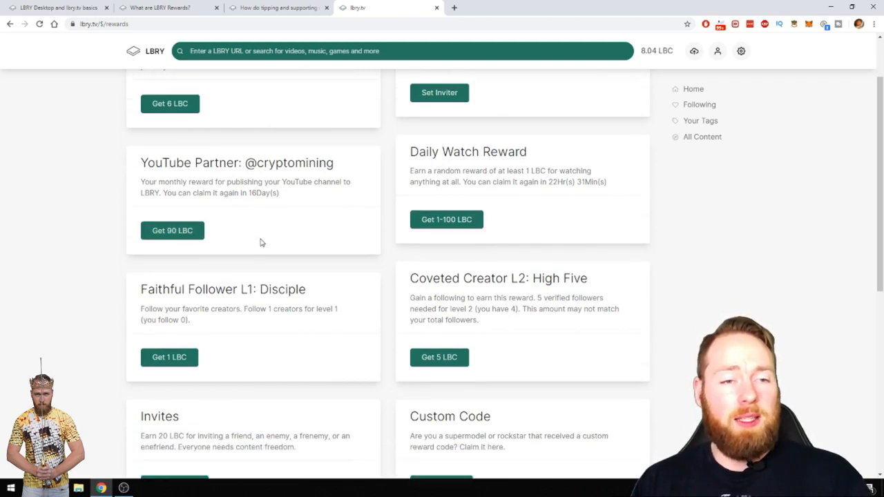
scroll("down", 3)
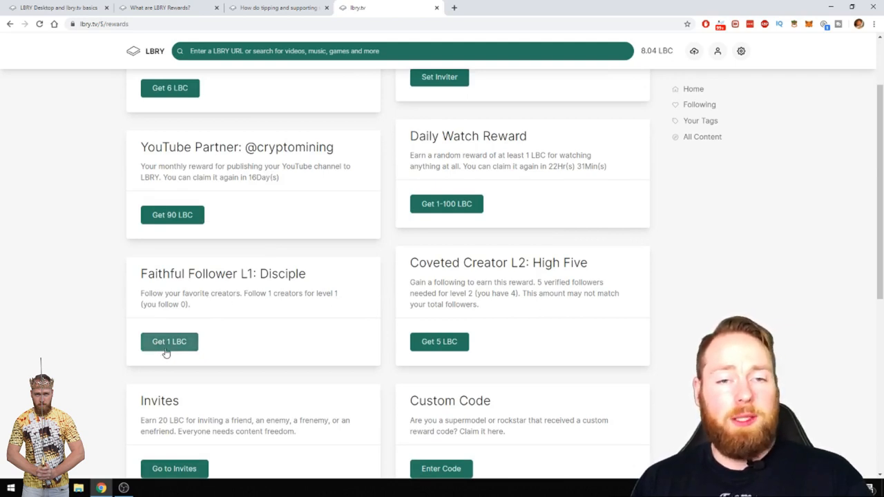
mouse_move(312, 305)
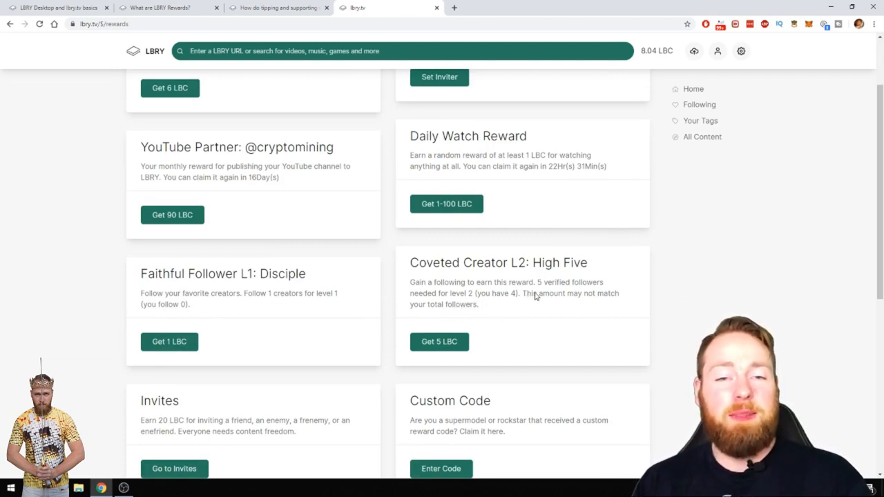
scroll("down", 3)
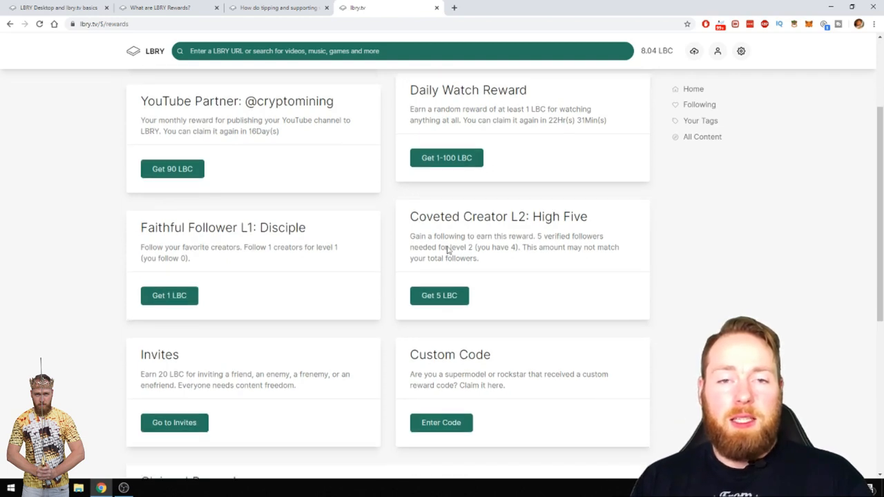
mouse_move(430, 261)
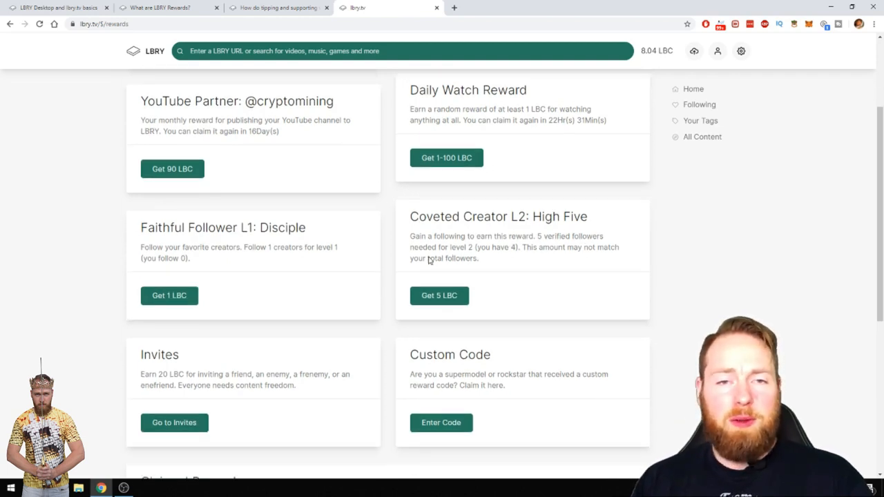
mouse_move(502, 250)
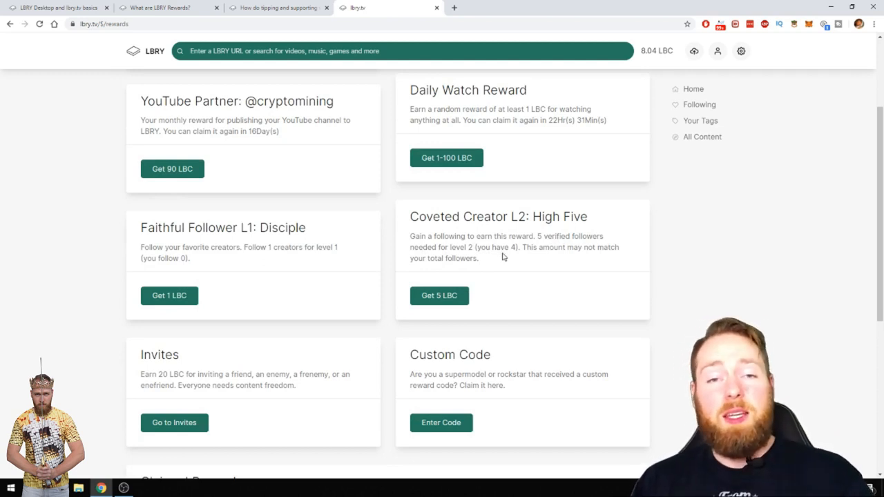
mouse_move(488, 281)
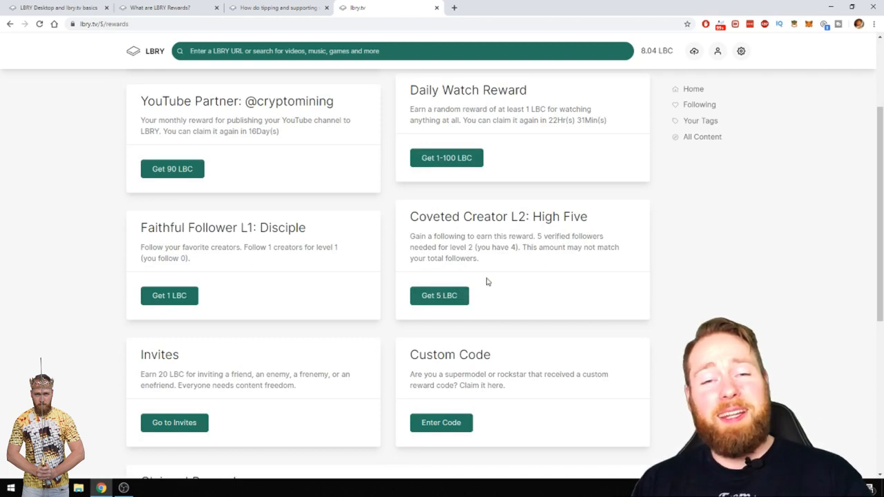
scroll("down", 3)
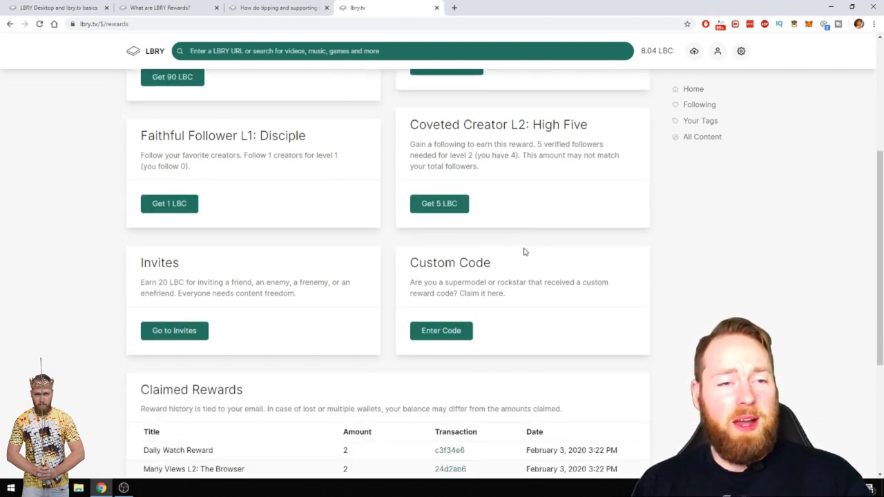
mouse_move(133, 291)
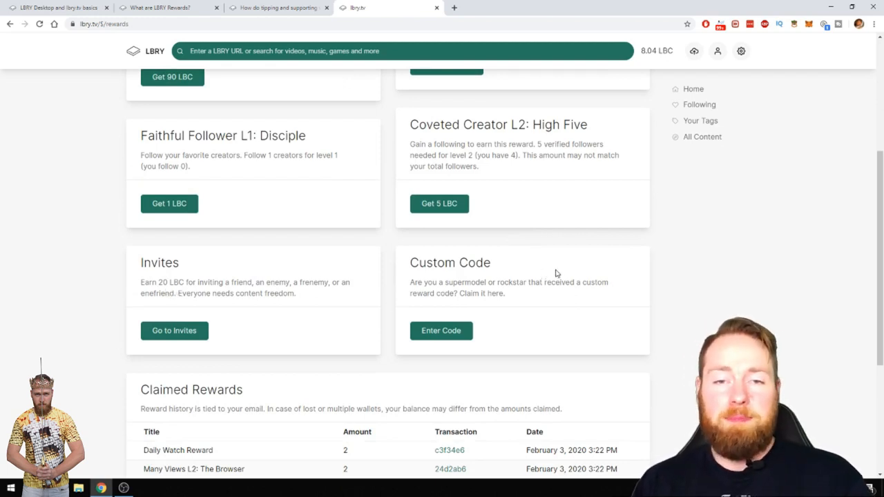
scroll("up", 3)
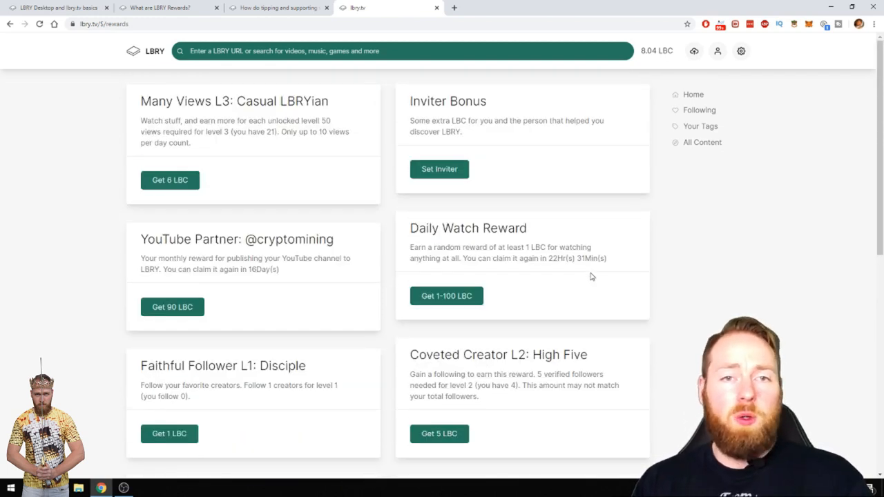
scroll("down", 3)
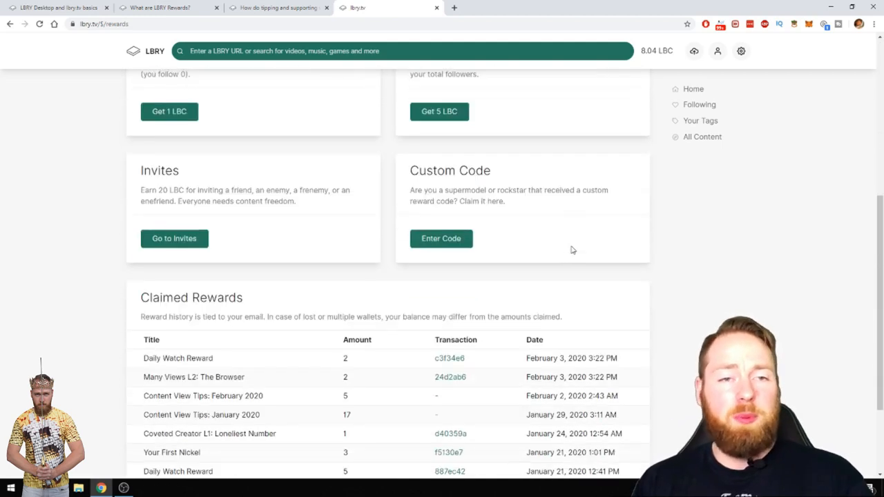
scroll("down", 3)
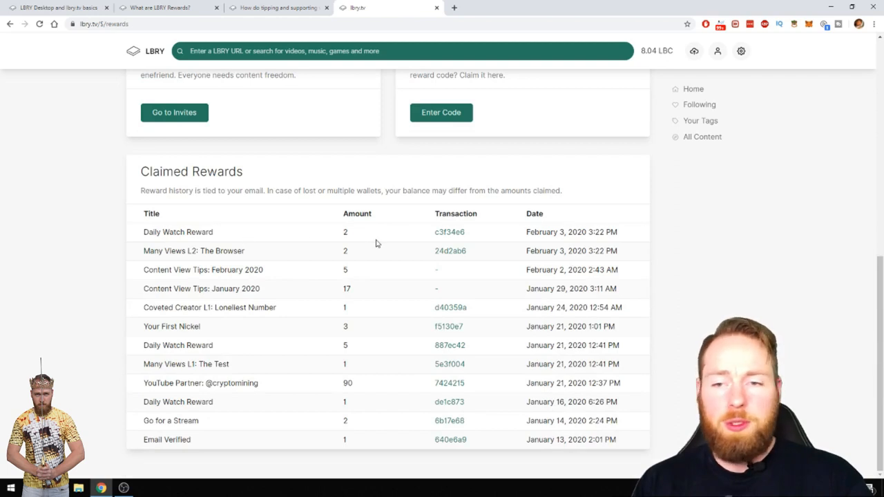
mouse_move(345, 237)
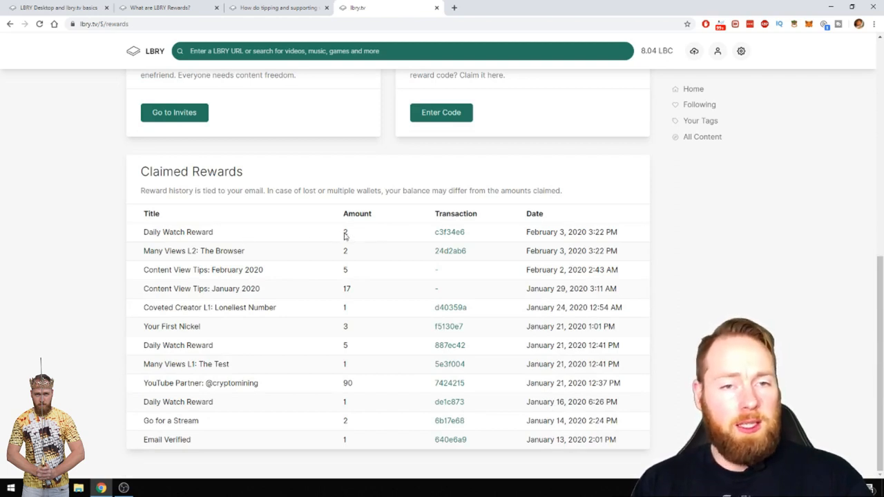
mouse_move(375, 253)
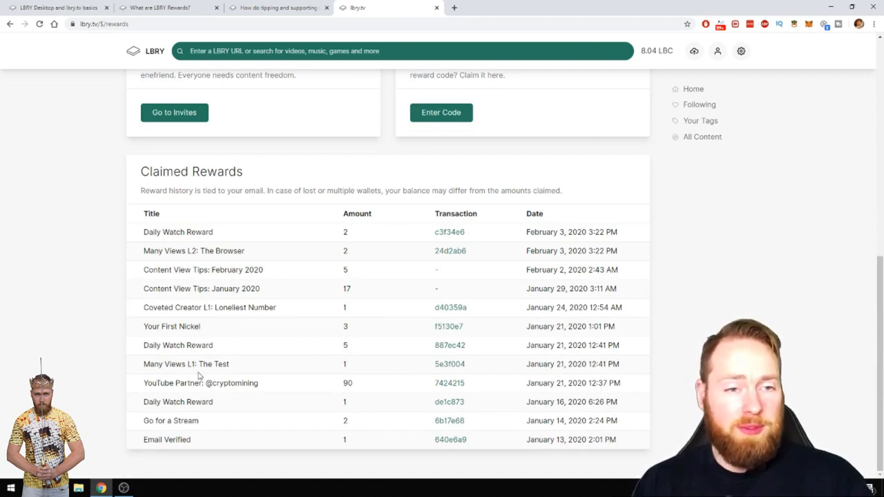
mouse_move(187, 401)
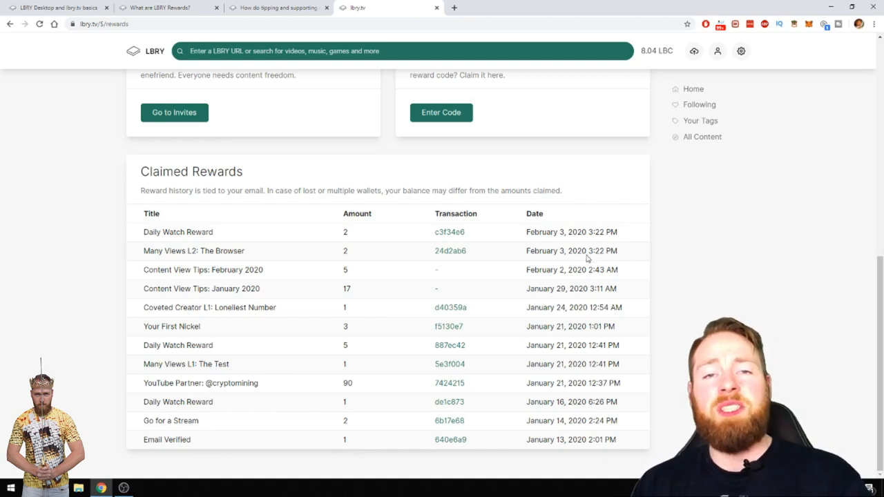
mouse_move(710, 253)
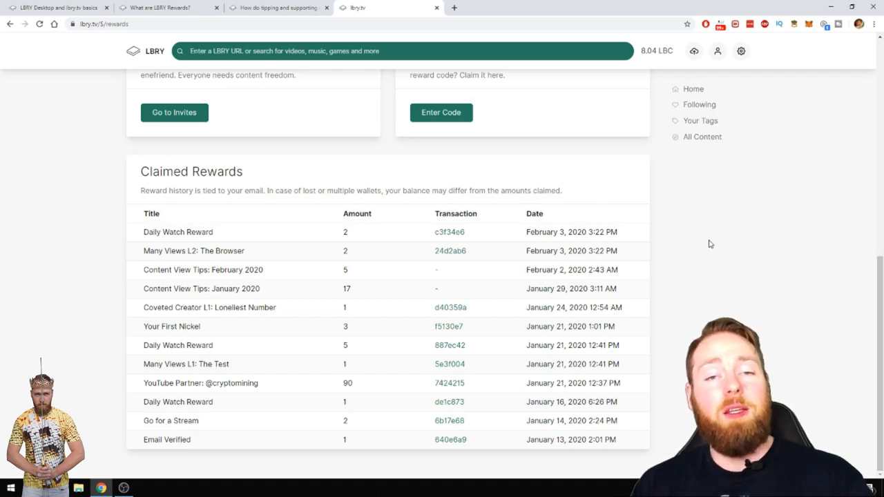
scroll("up", 3)
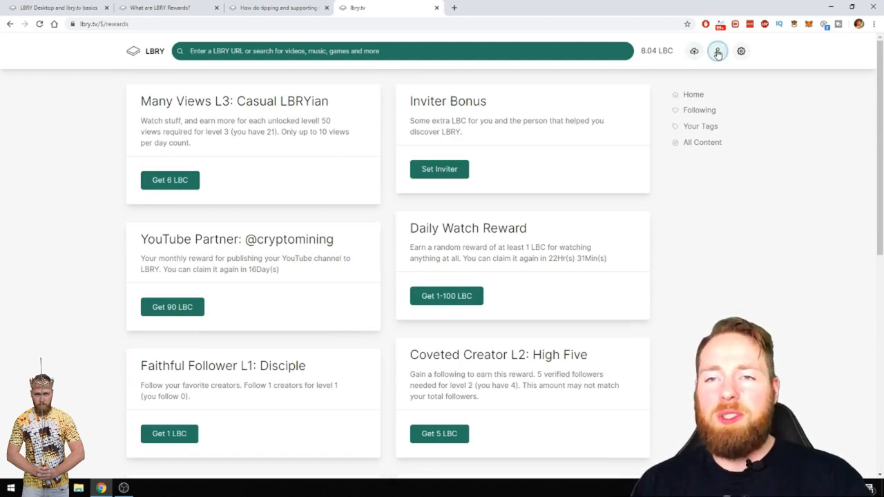
- Open the Wallet page from the account menu, showing about 8.04 LBC available
left_click(717, 51)
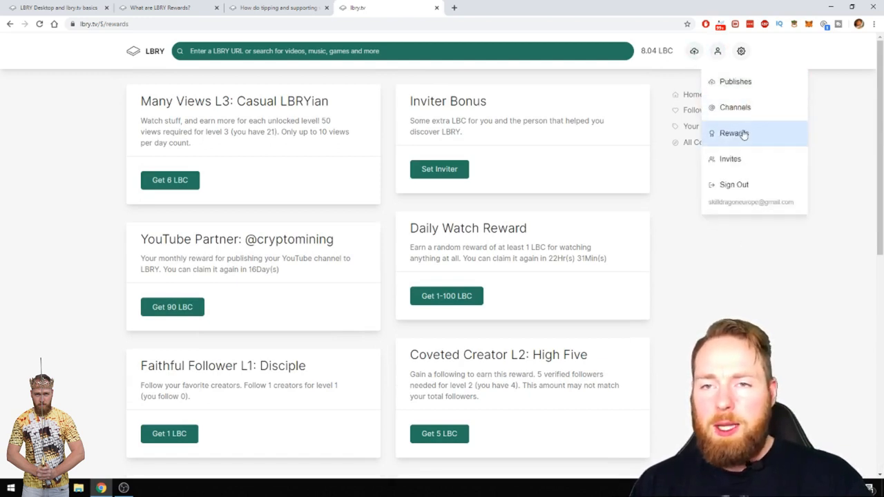
left_click(717, 50)
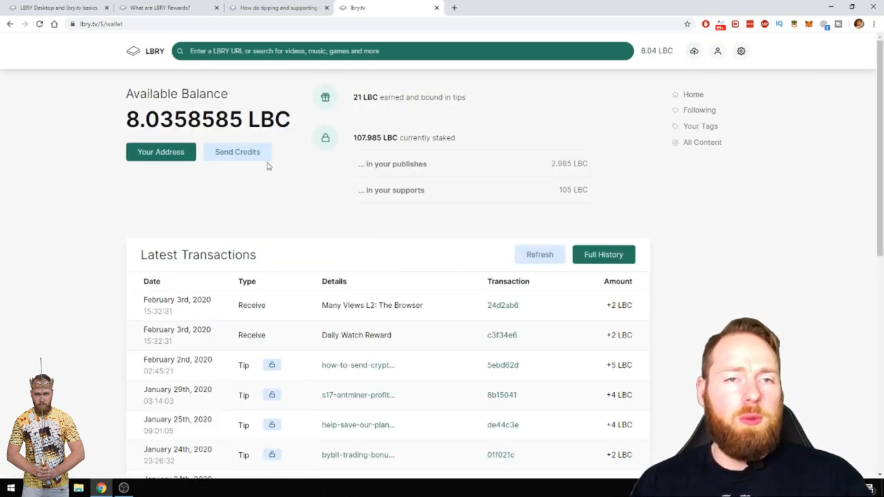
mouse_move(105, 193)
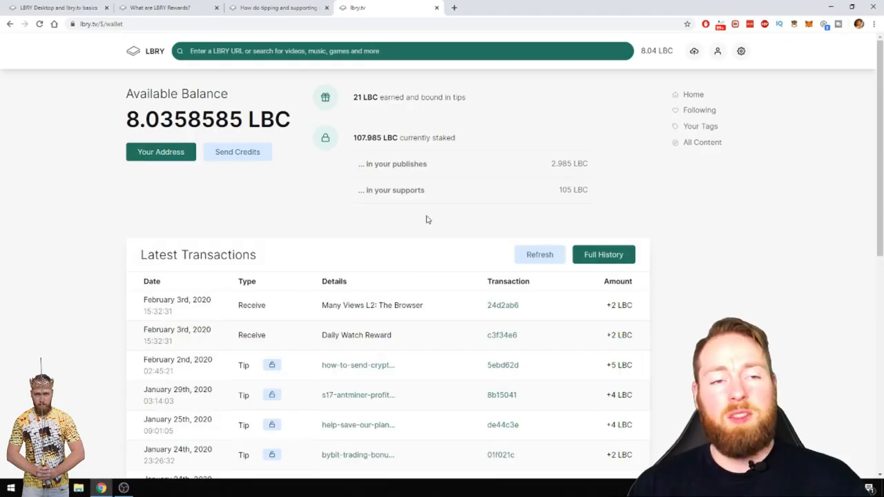
left_click(238, 151)
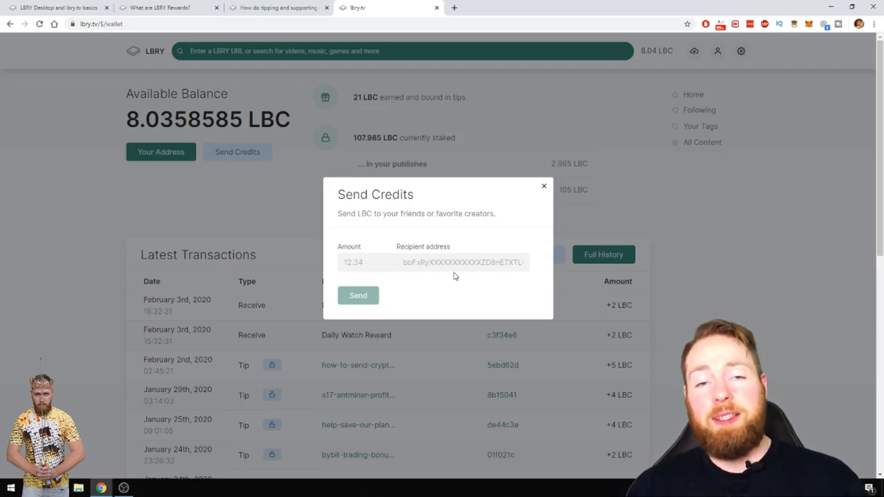
mouse_move(468, 256)
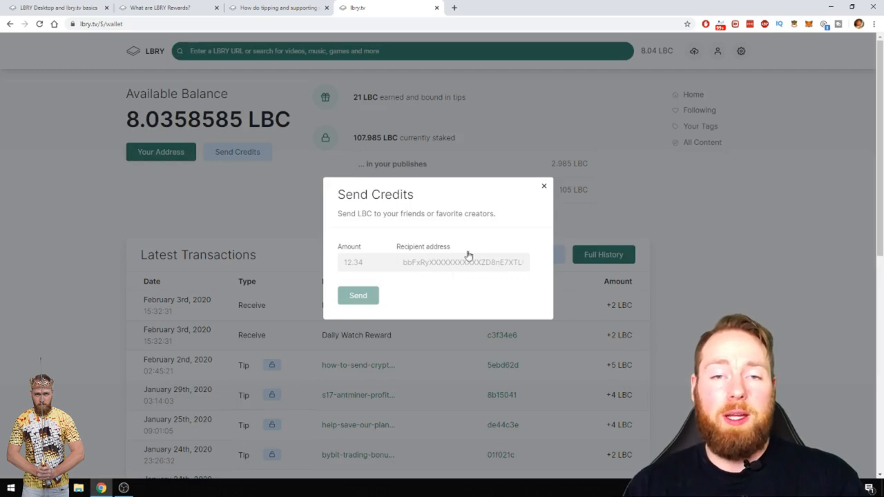
left_click(544, 186)
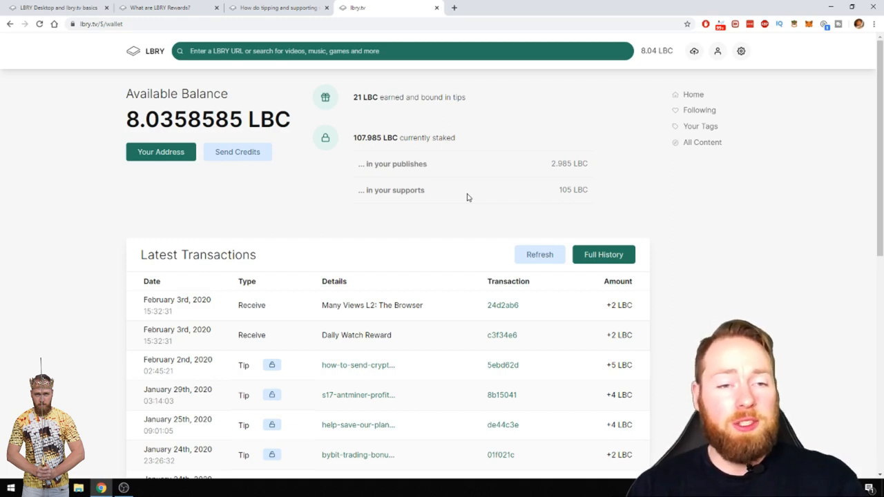
scroll("down", 3)
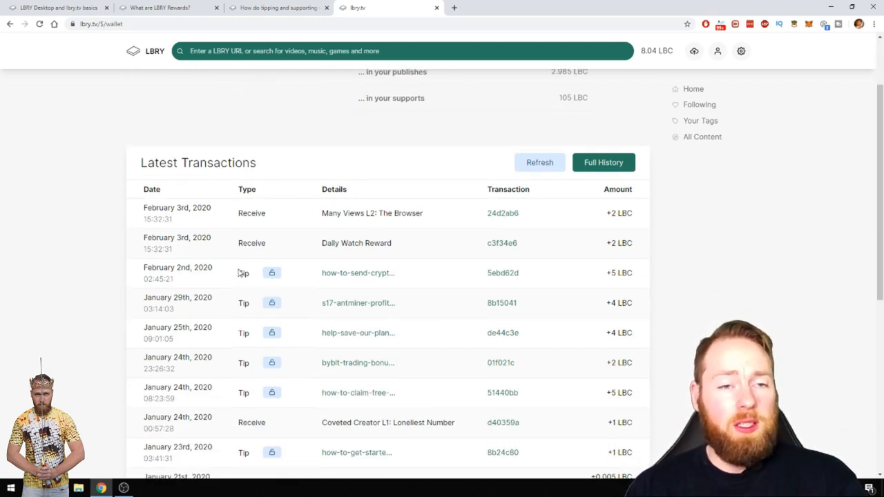
mouse_move(247, 277)
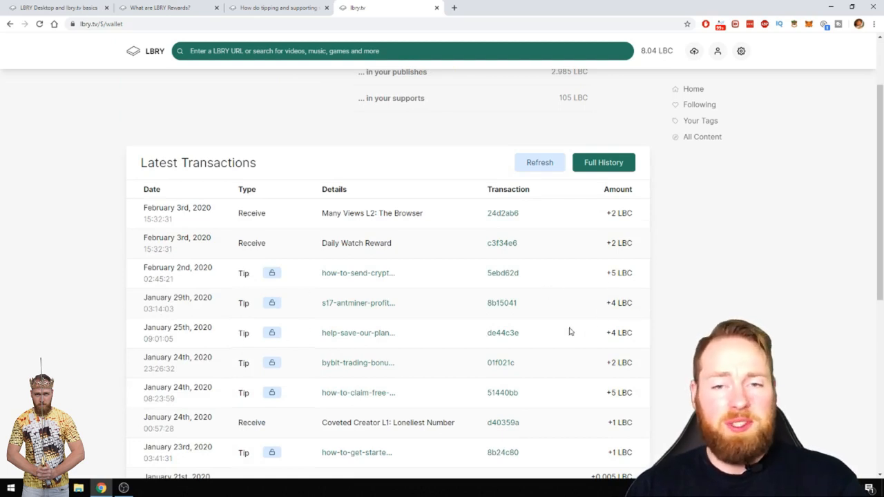
scroll("down", 3)
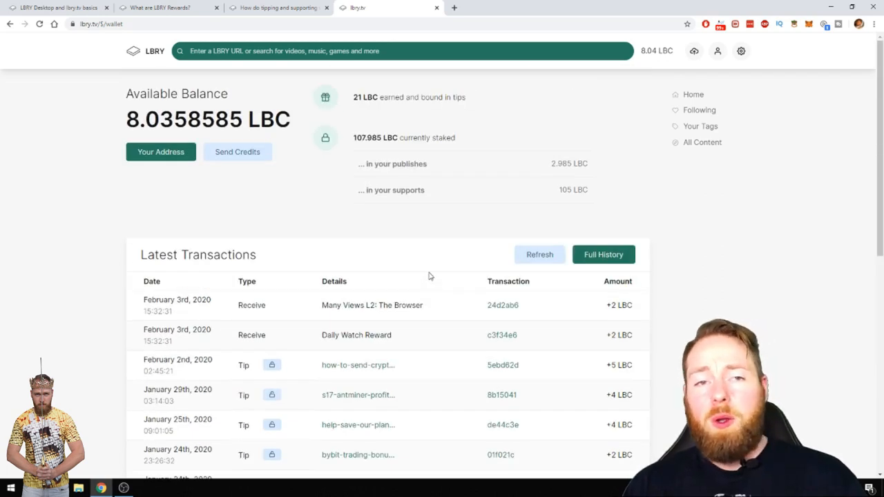
mouse_move(440, 213)
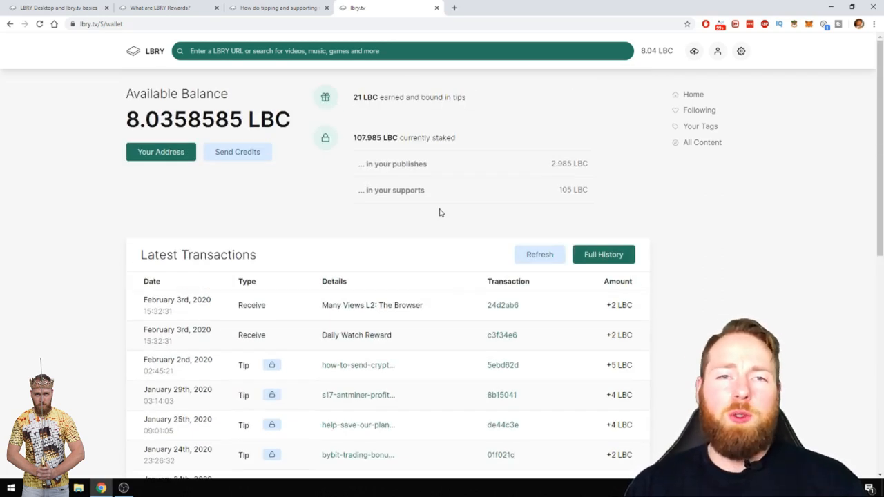
- Go through Your Channels to the Crypto Mining channel and scroll its video list
left_click(718, 50)
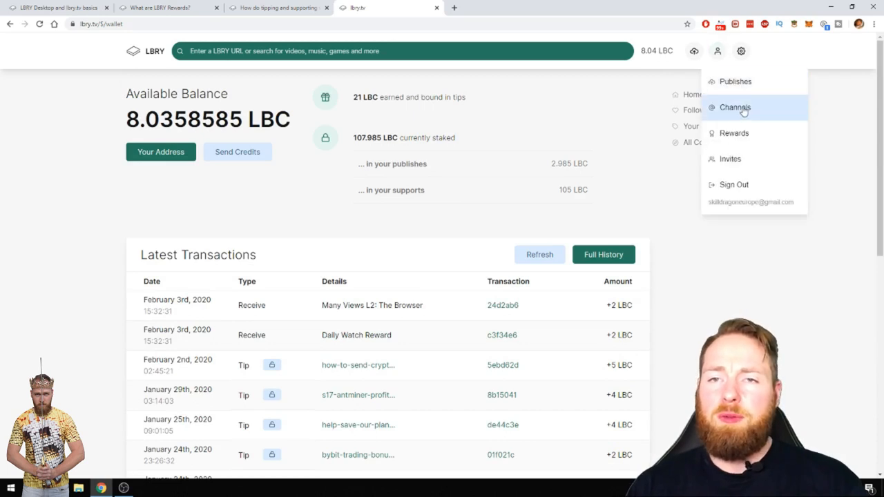
left_click(735, 108)
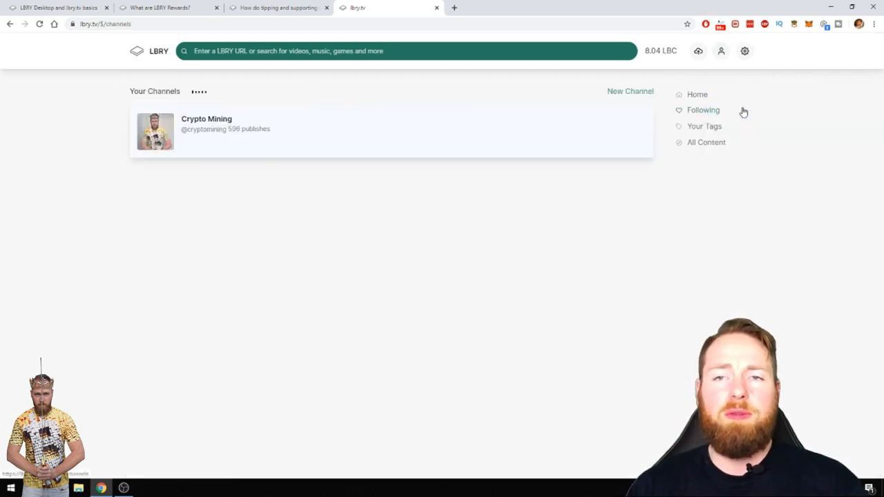
left_click(205, 119)
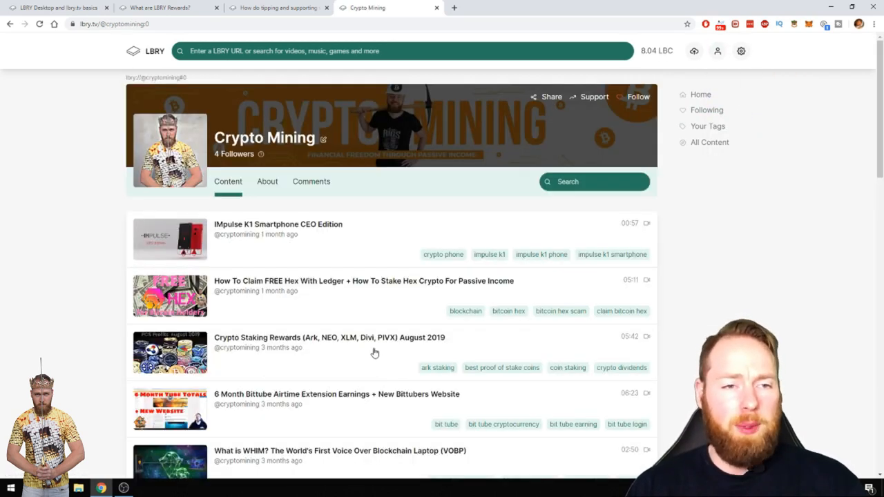
scroll("down", 3)
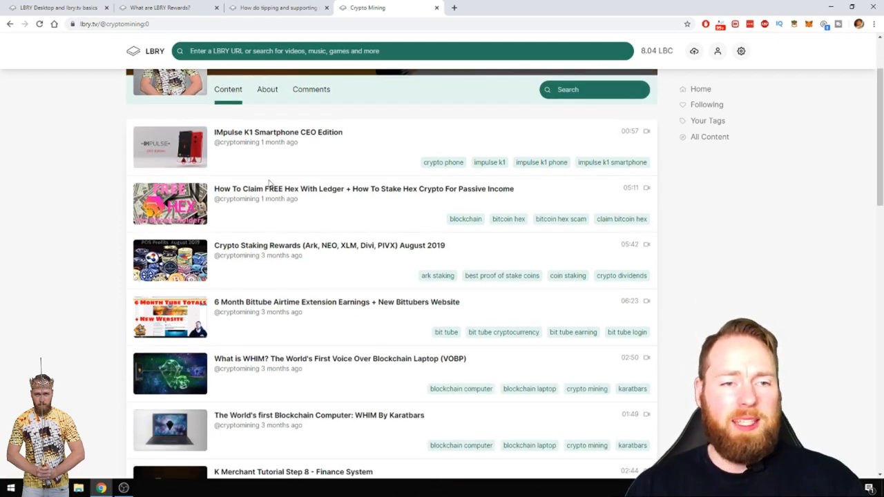
left_click(364, 189)
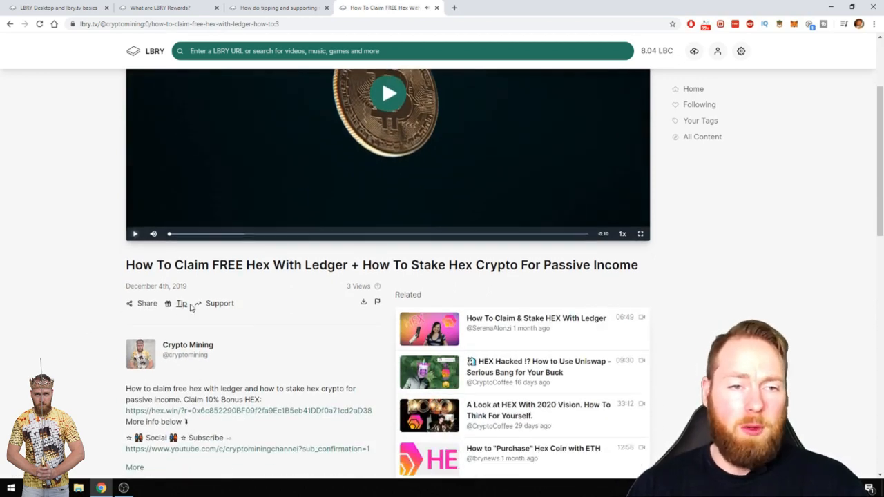
mouse_move(219, 303)
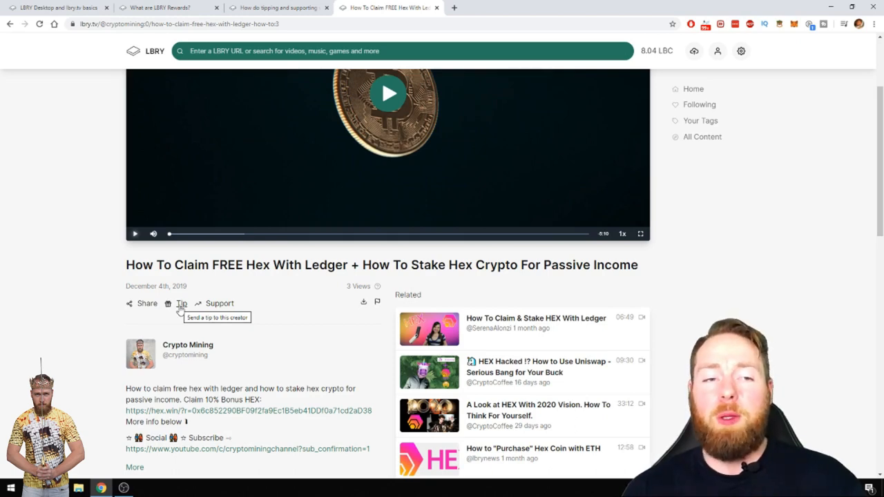
left_click(181, 303)
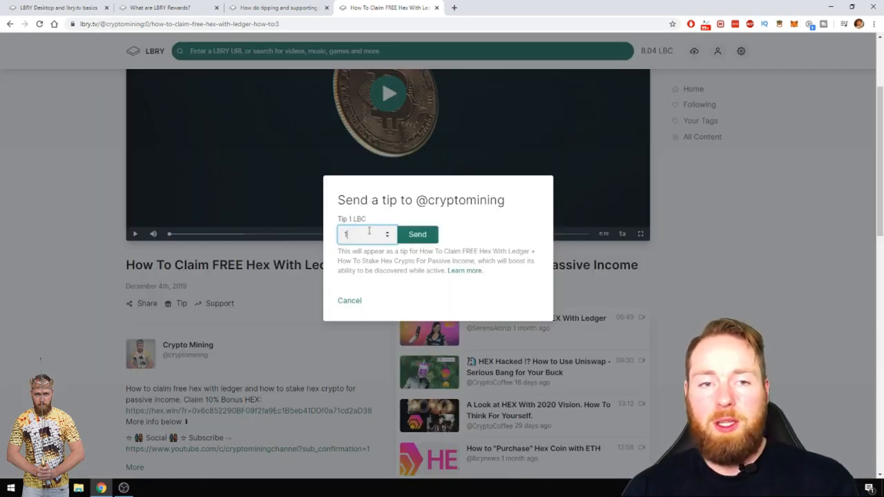
left_click(349, 301)
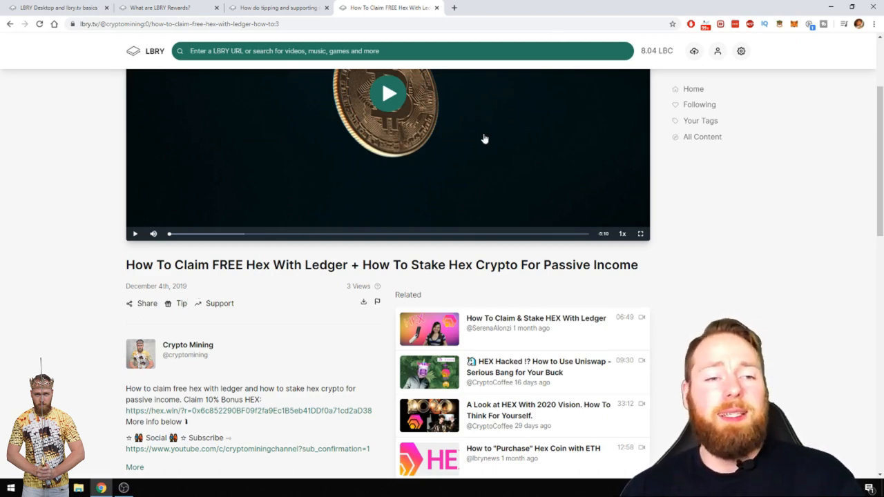
mouse_move(251, 255)
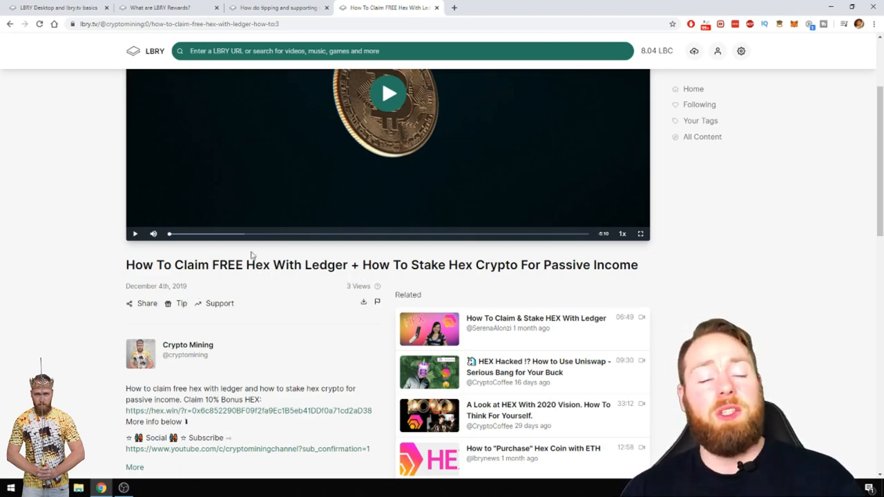
mouse_move(220, 303)
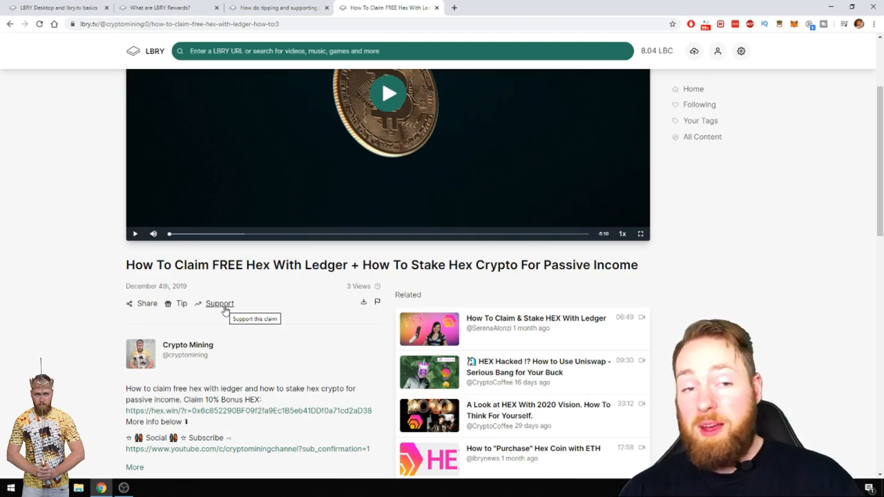
mouse_move(269, 293)
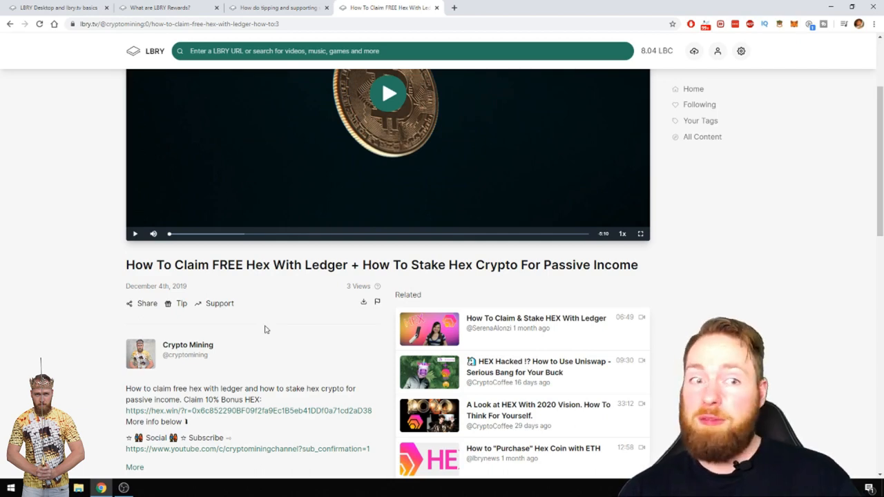
mouse_move(287, 302)
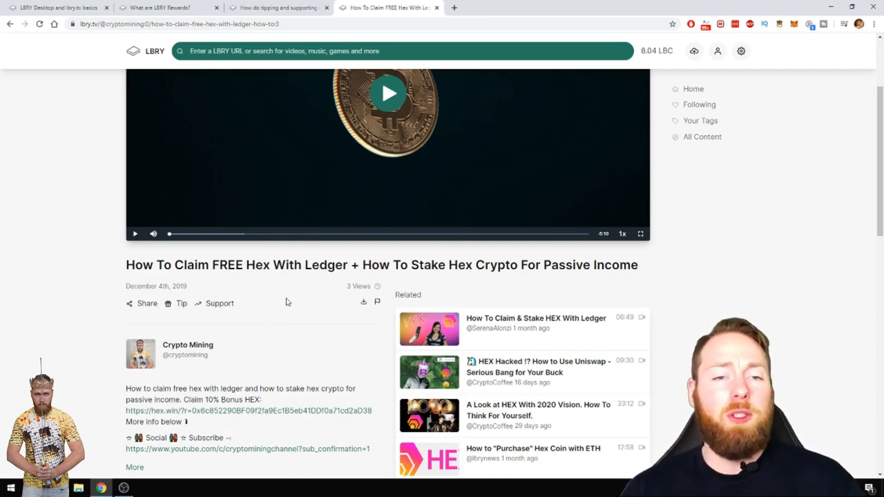
mouse_move(269, 292)
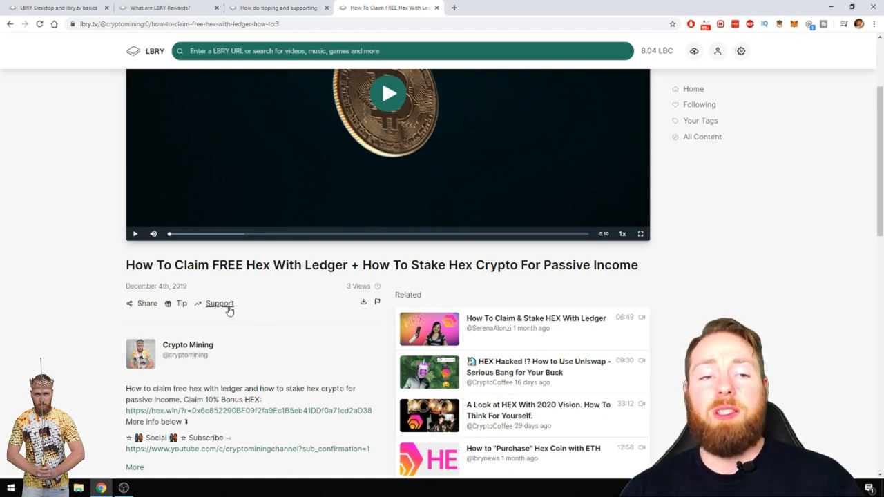
mouse_move(220, 303)
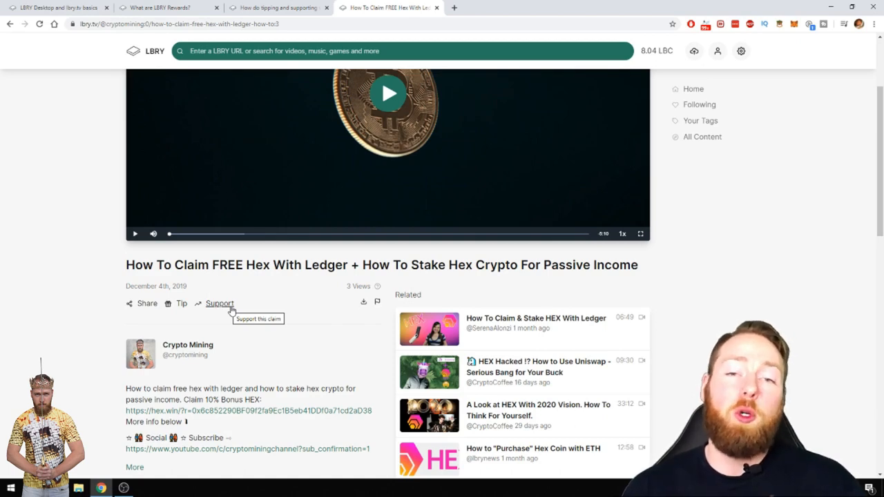
scroll("up", 3)
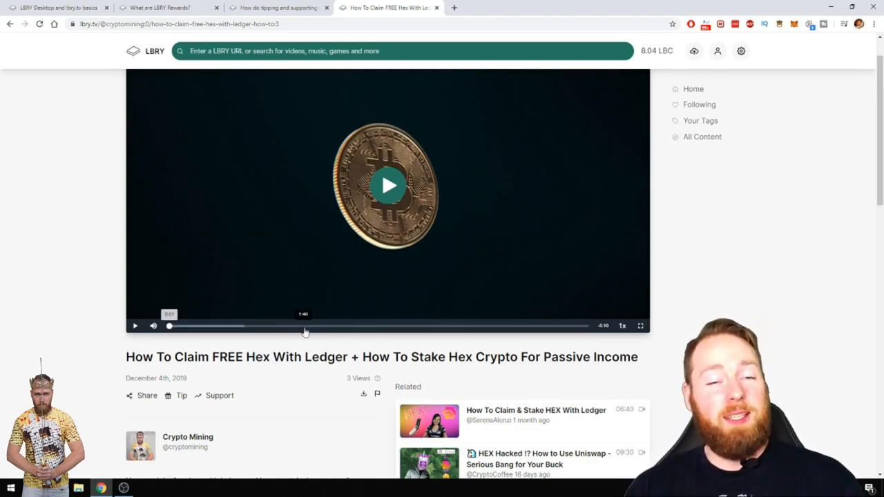
mouse_move(623, 85)
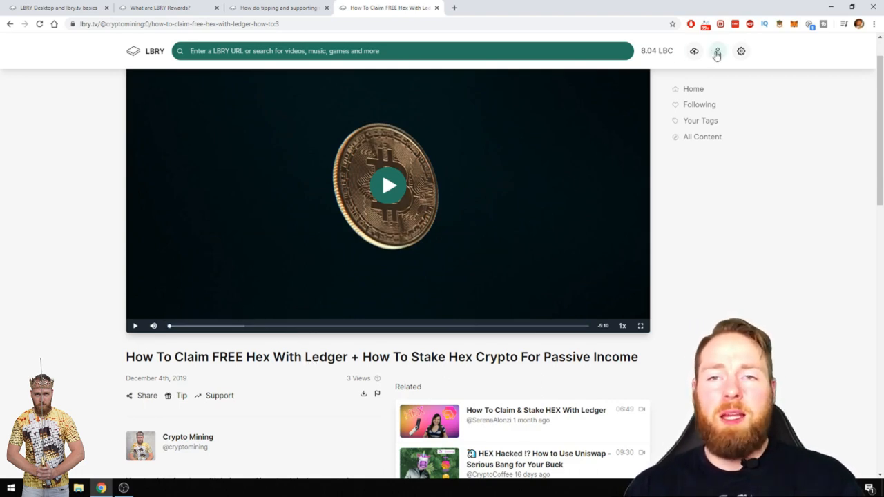
left_click(717, 51)
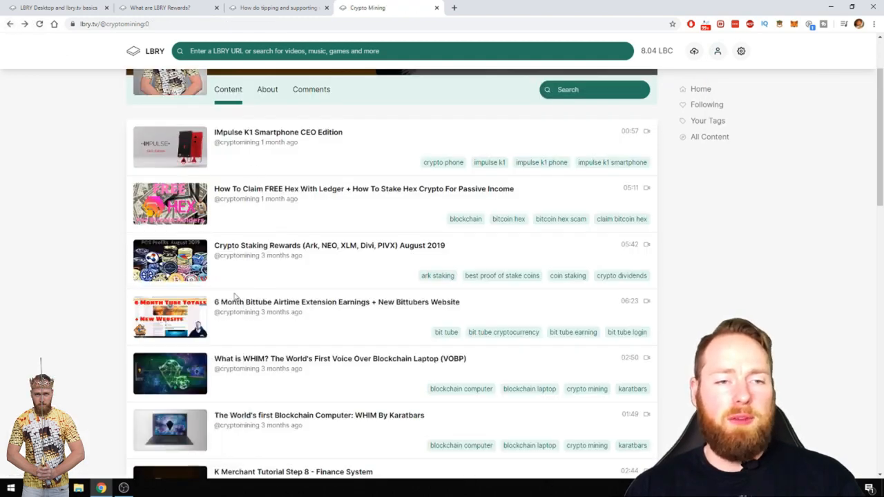
scroll("down", 3)
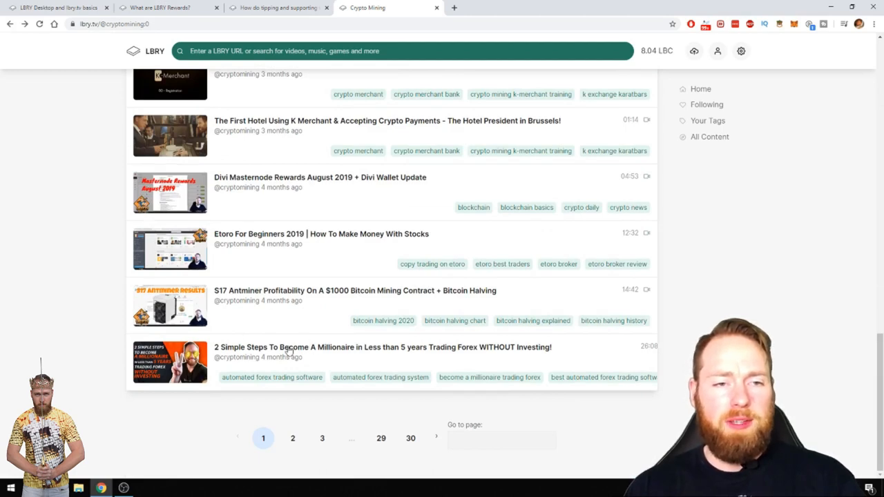
mouse_move(288, 289)
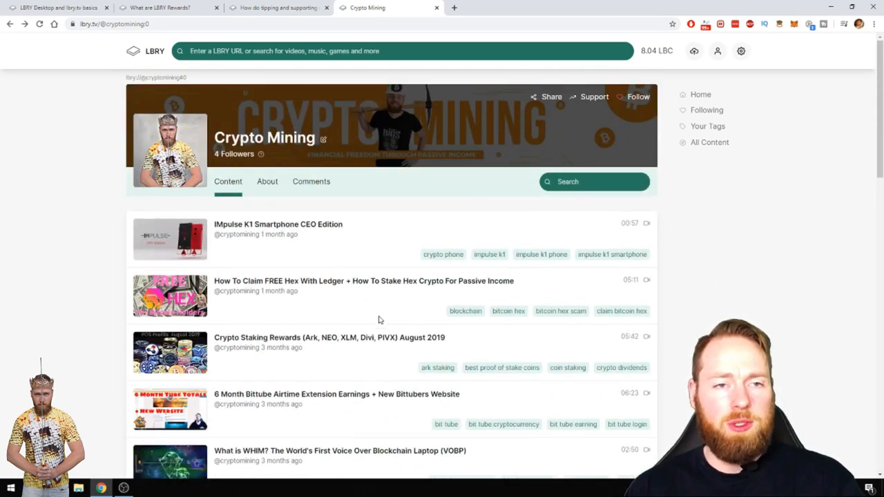
scroll("down", 3)
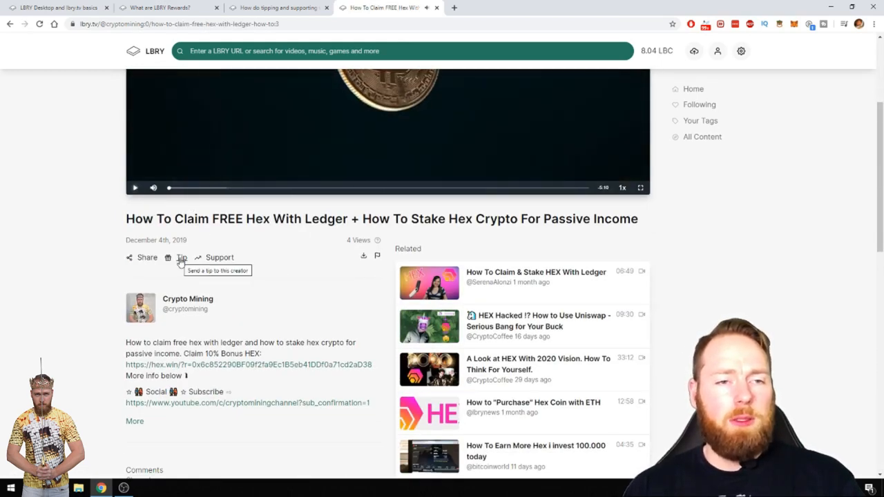
mouse_move(219, 257)
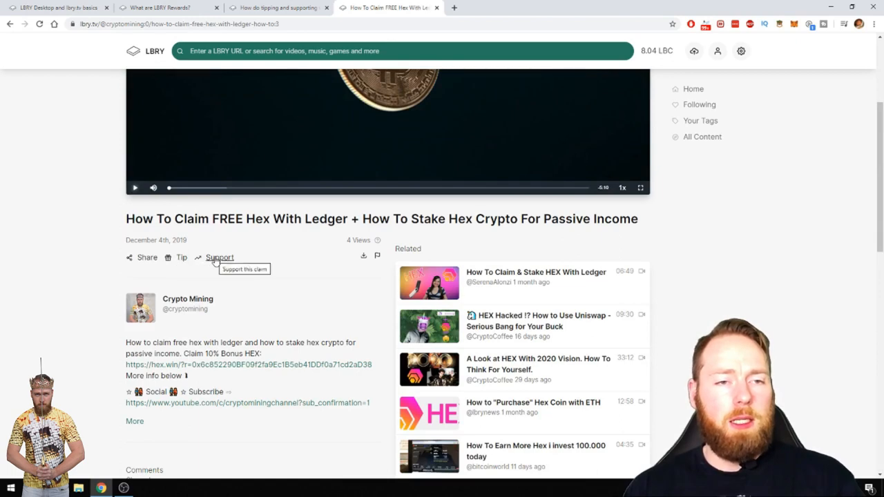
- Send 8 LBC of support to the Hex Ledger video, leaving 0.03 LBC
left_click(220, 257)
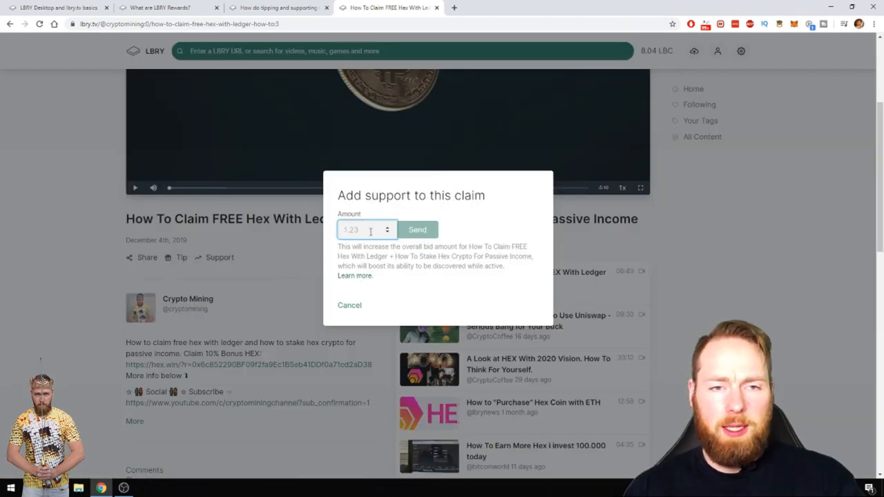
type("8")
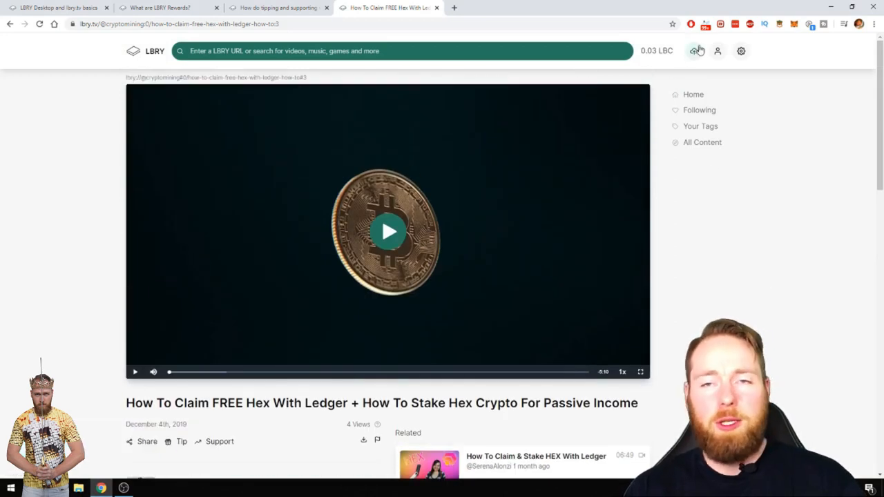
- Open the Wallet and scroll Latest Transactions to check the pending 8 LBC support
left_click(717, 50)
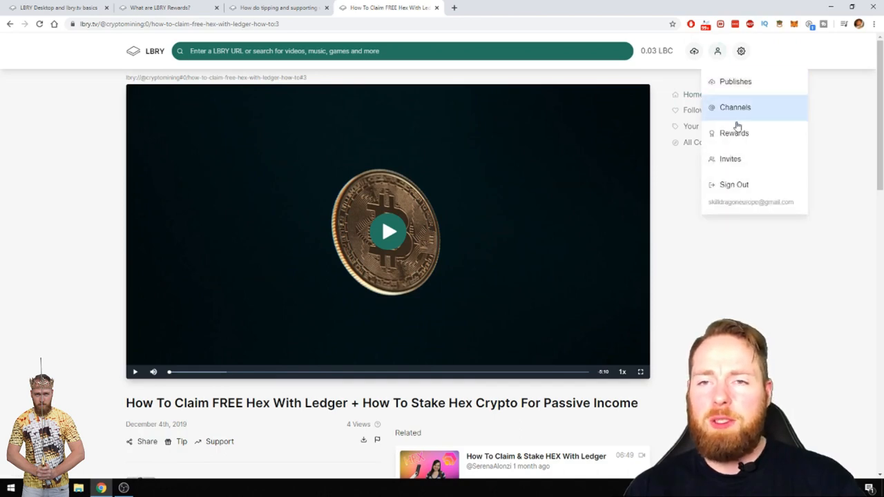
left_click(656, 50)
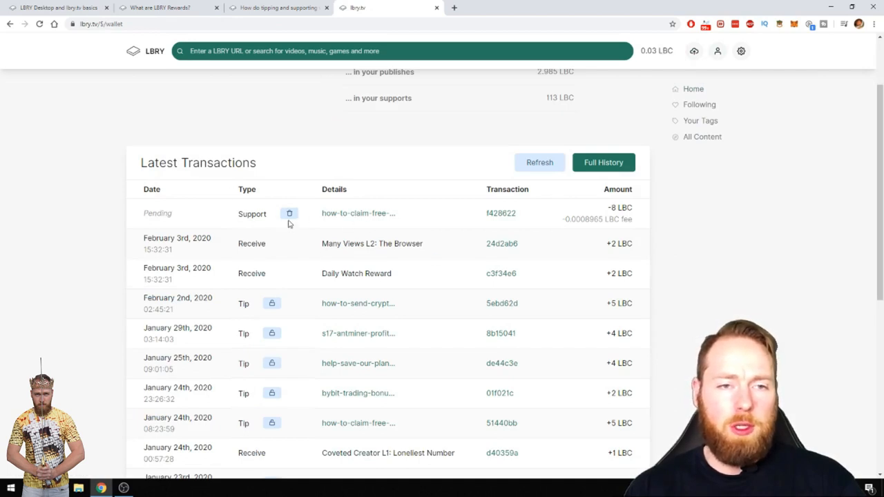
mouse_move(290, 213)
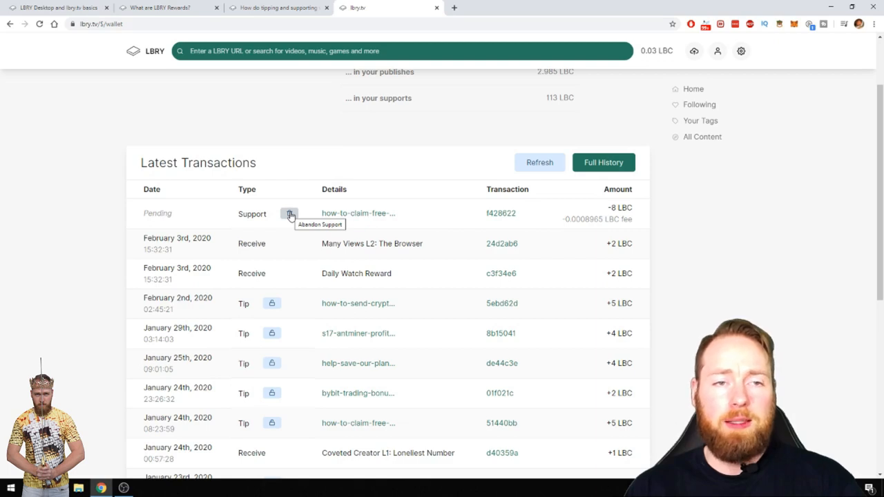
scroll("down", 3)
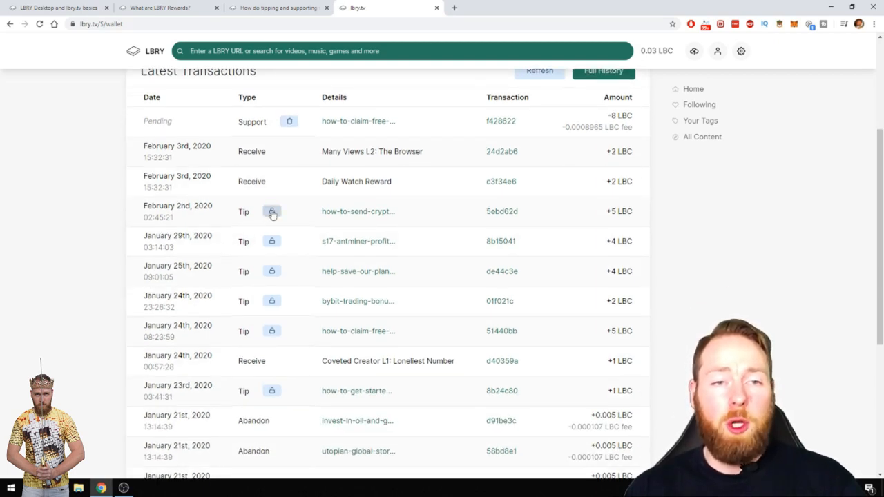
mouse_move(271, 211)
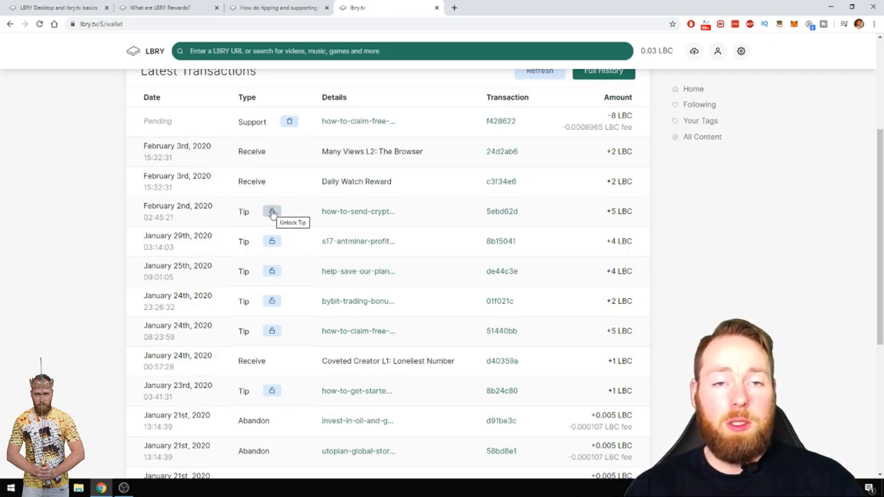
mouse_move(623, 216)
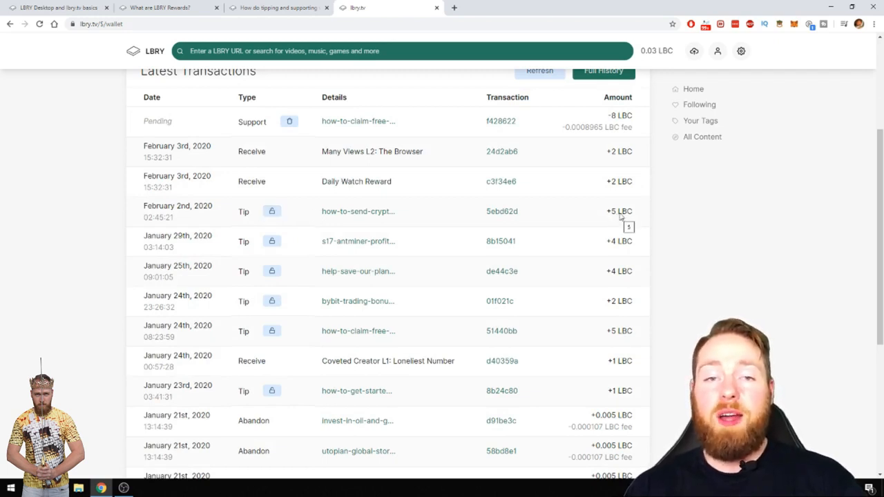
scroll("up", 3)
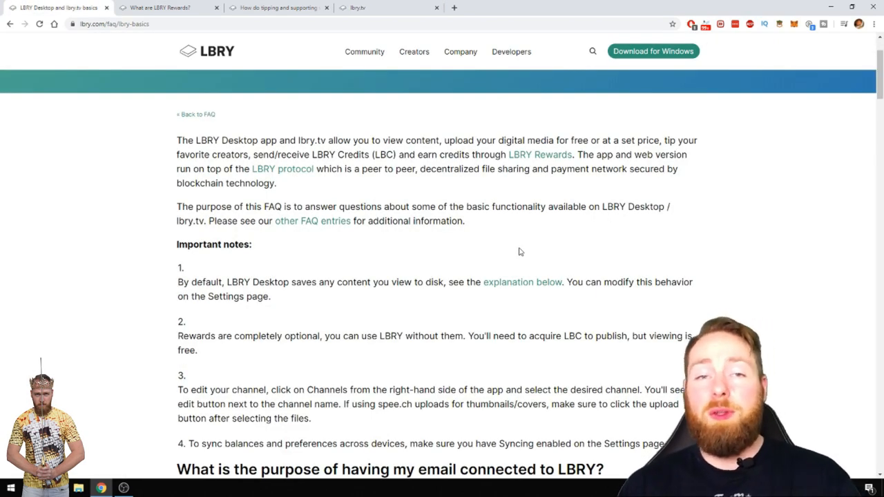
mouse_move(493, 222)
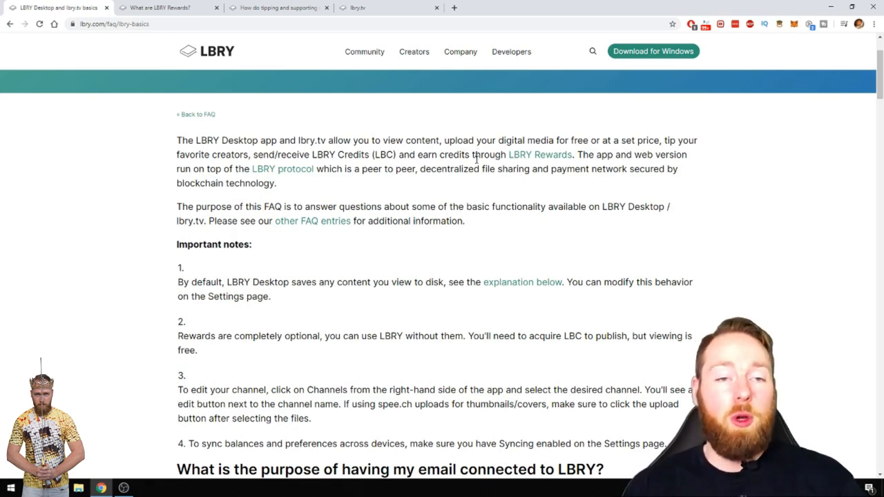
- Scroll through the LBRY Desktop and lbry.tv basics FAQ page
scroll("down", 3)
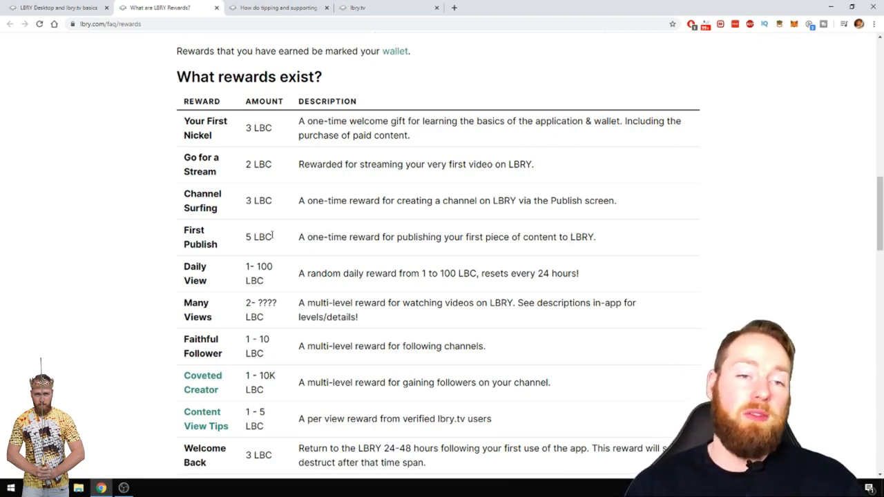
- Scroll the Rewards FAQ to the Android, Upgrade, YouTube, Reward Code and Referral rewards
scroll("down", 3)
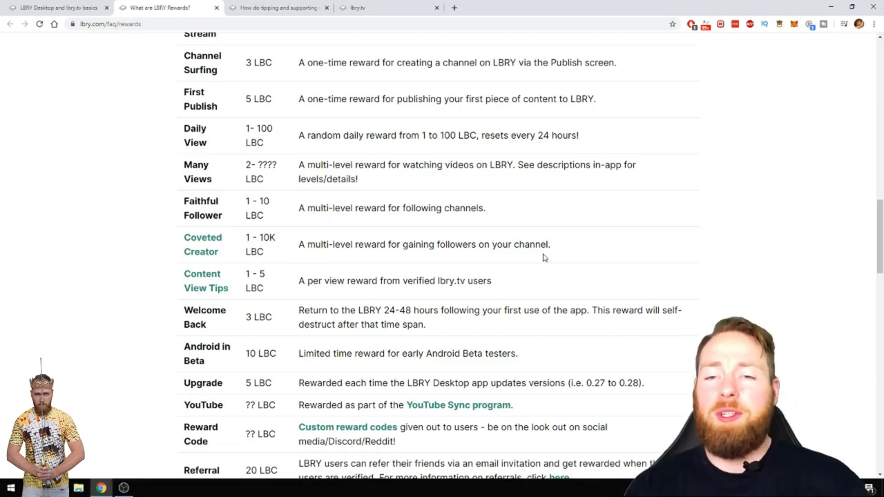
mouse_move(598, 272)
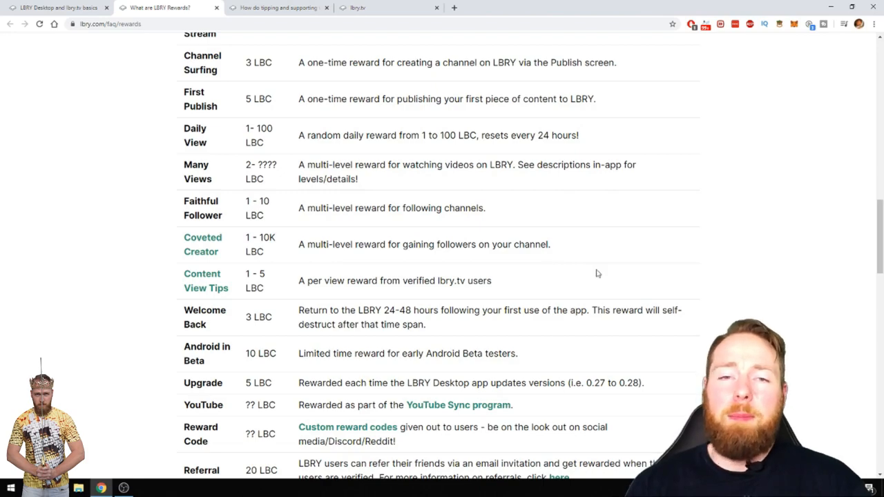